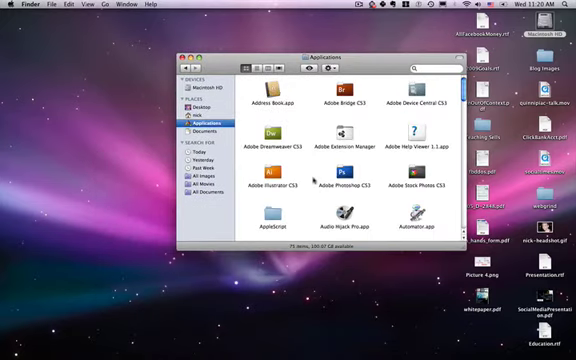
mouse_move(346, 216)
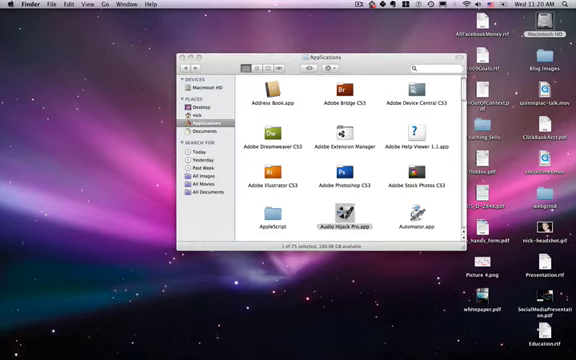
- Launch Audio Hijack Pro from its folder inside Applications
double_click(352, 206)
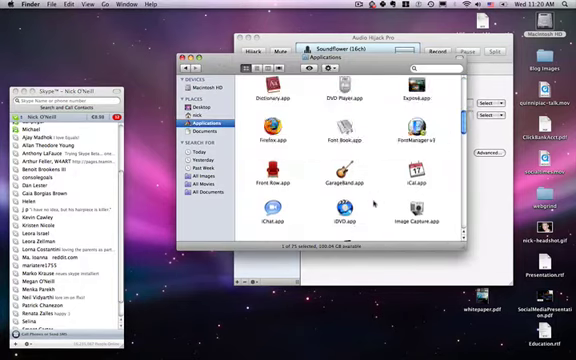
scroll(down, 3)
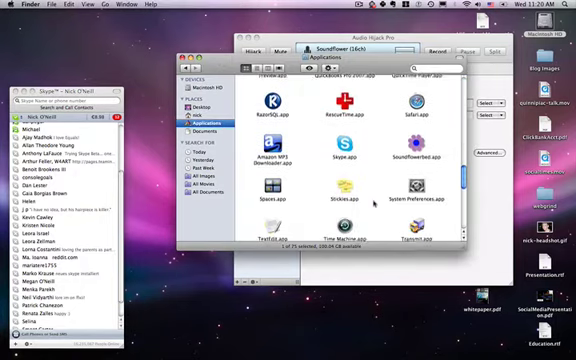
click(414, 156)
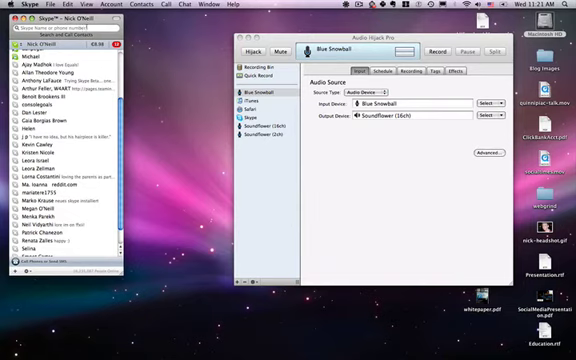
- Set Skype's audio output to Soundflower, leaving Blue Snowball as the microphone
click(16, 4)
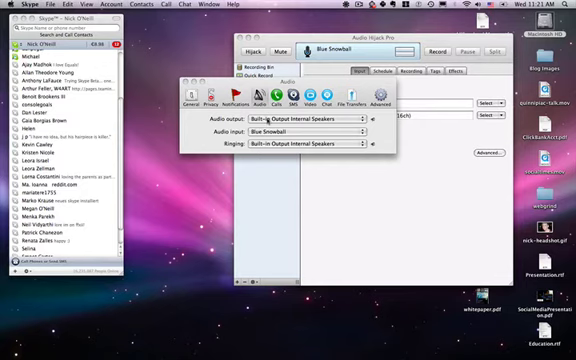
click(304, 114)
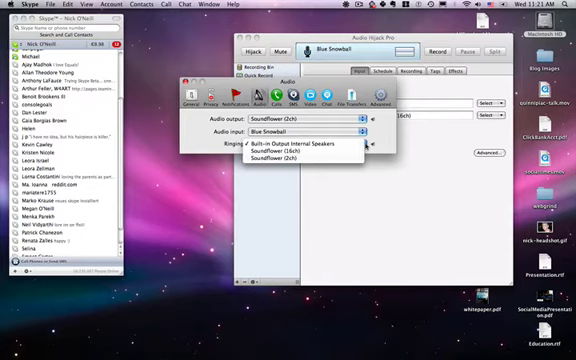
click(288, 144)
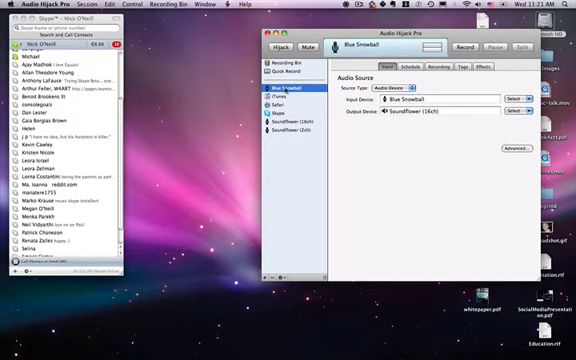
- Add a session with Blue Snowball as input and Soundflower (16ch) as output
right_click(288, 82)
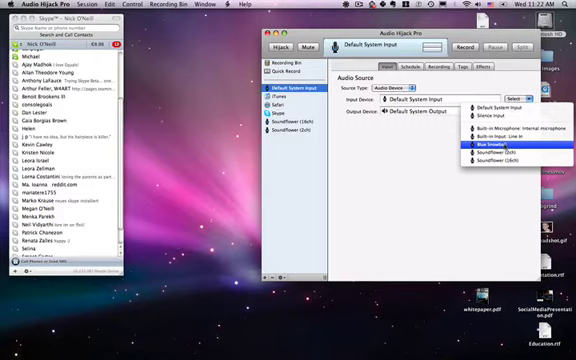
click(480, 148)
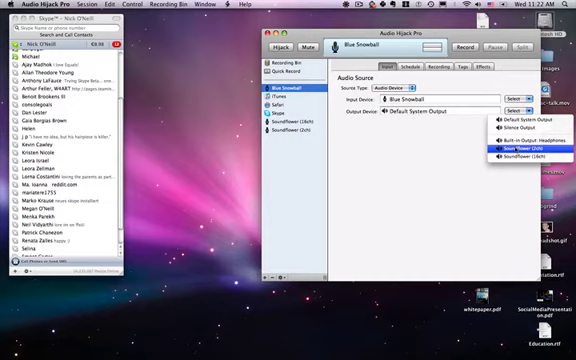
mouse_move(532, 160)
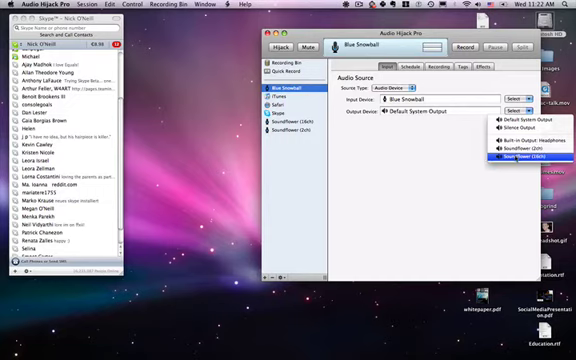
click(538, 160)
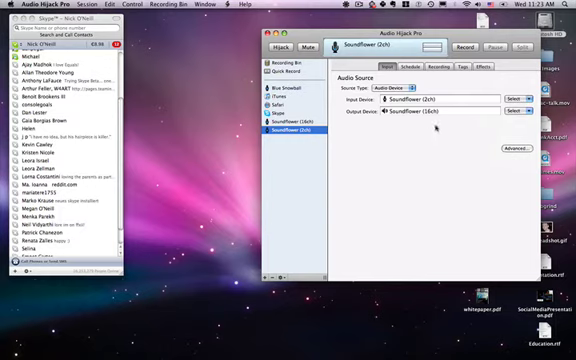
mouse_move(484, 114)
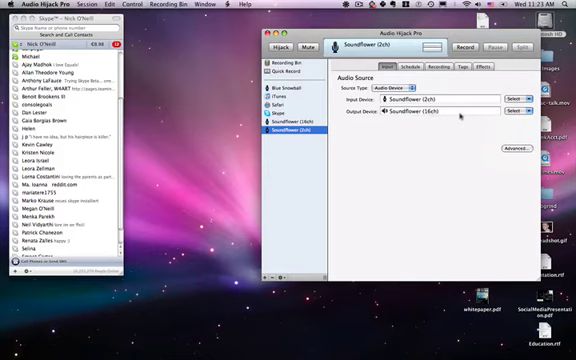
- Show the Effects layout of the Soundflower (16ch) session
click(460, 64)
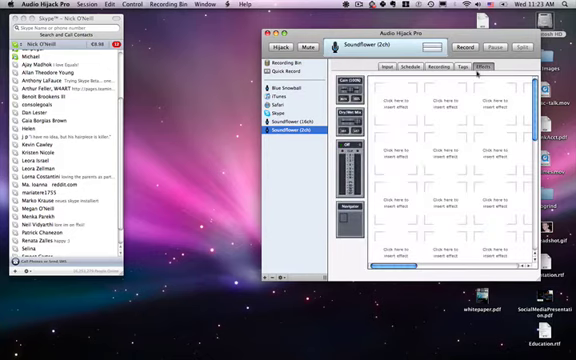
- Add an Audio Input effect in the first slot and choose its Soundflower device
click(398, 102)
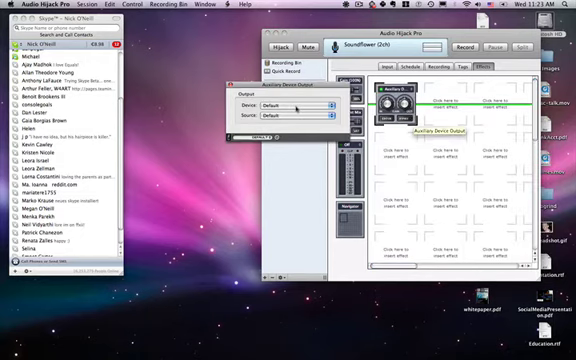
click(300, 104)
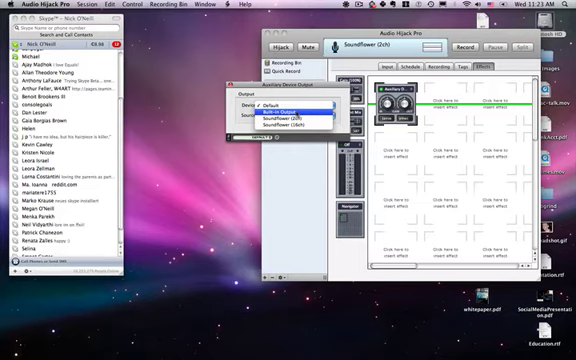
click(290, 112)
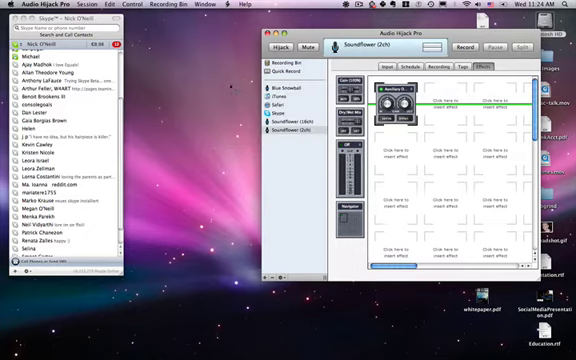
- Return to the session's Input settings showing Soundflower (16ch) as the source
click(384, 68)
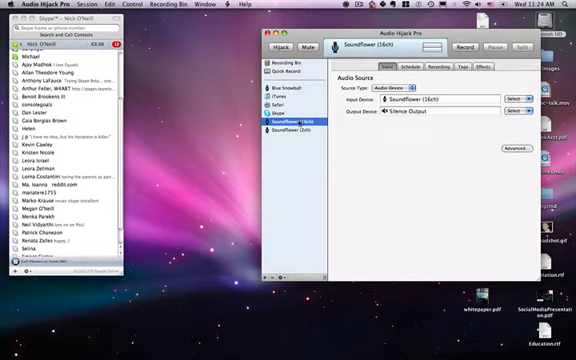
mouse_move(316, 146)
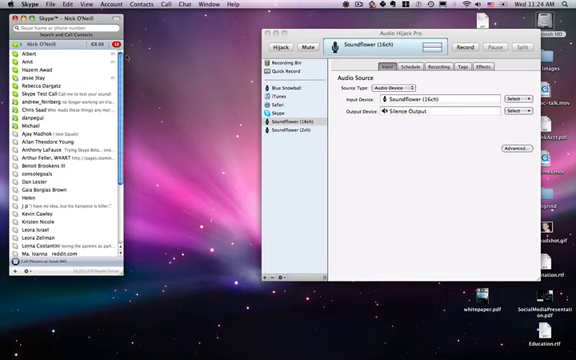
mouse_move(304, 88)
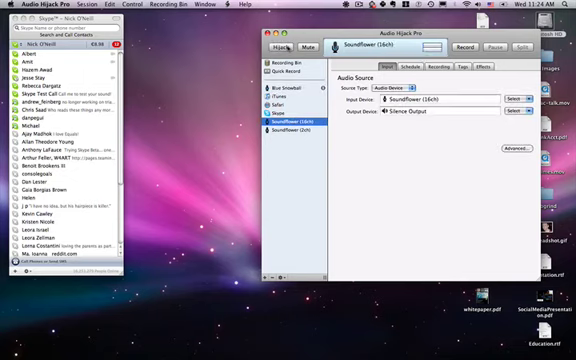
- Start hijacking the Soundflower (16ch) session
click(296, 138)
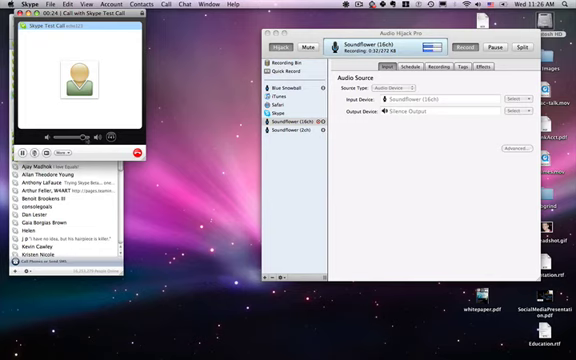
mouse_move(84, 140)
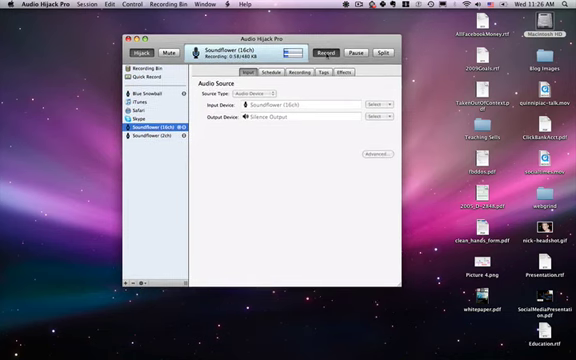
- Bring the Audio Hijack Pro session window forward after quitting Skype
click(324, 52)
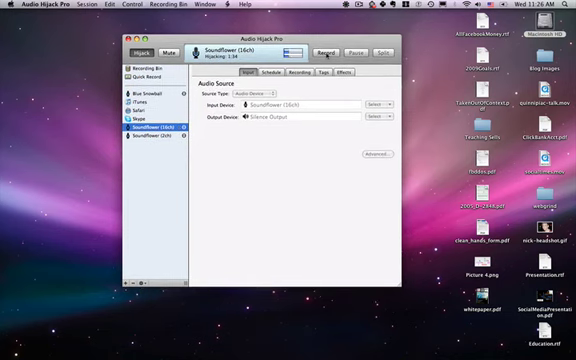